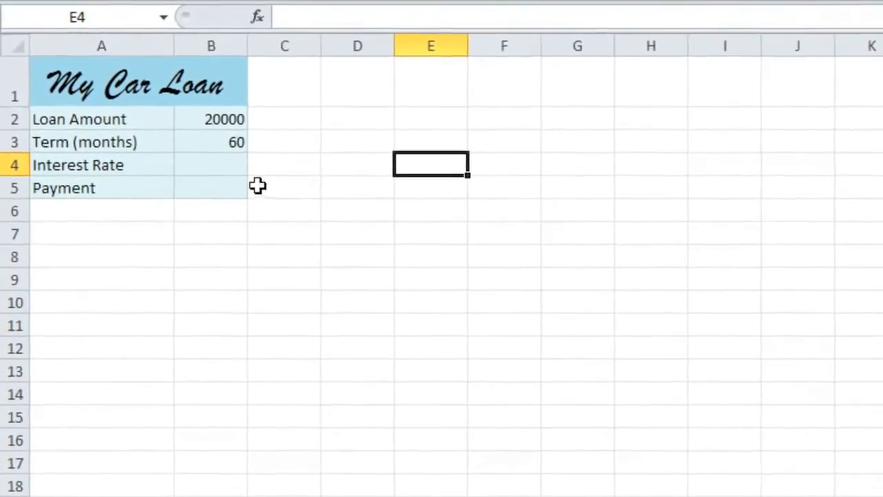
Review the loan amount in B2 and the loan term in B3
left_click(211, 118)
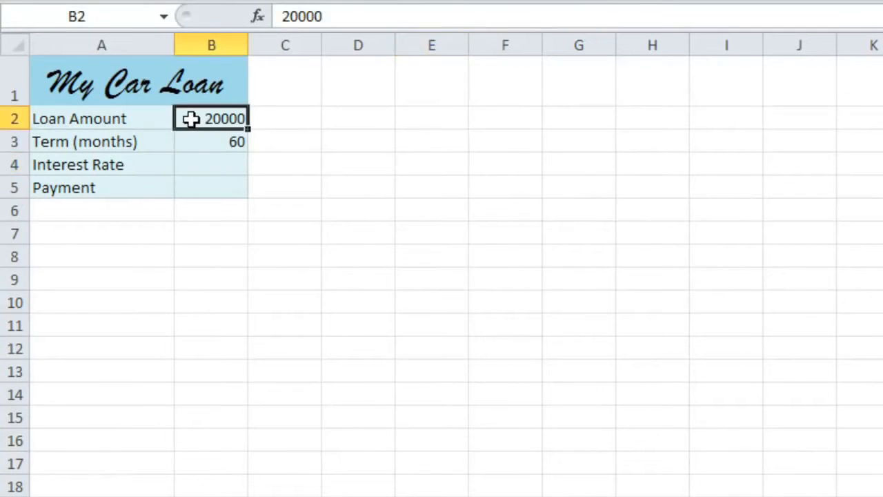
mouse_move(190, 141)
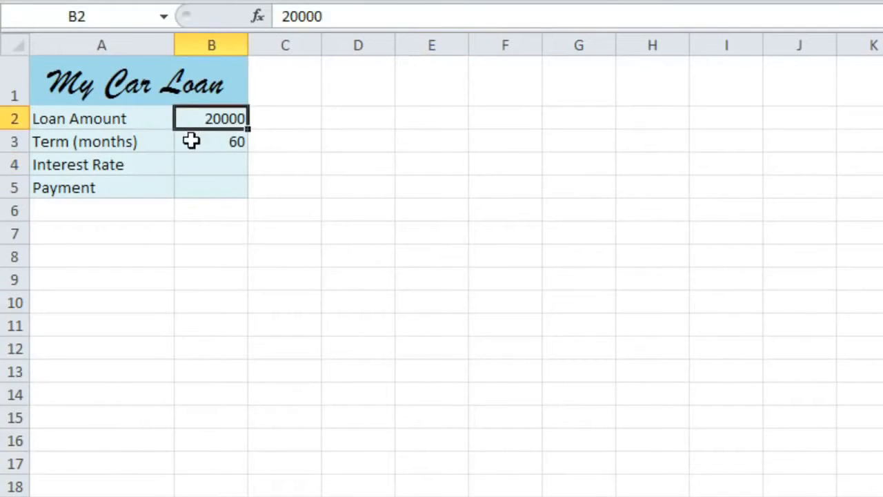
left_click(212, 141)
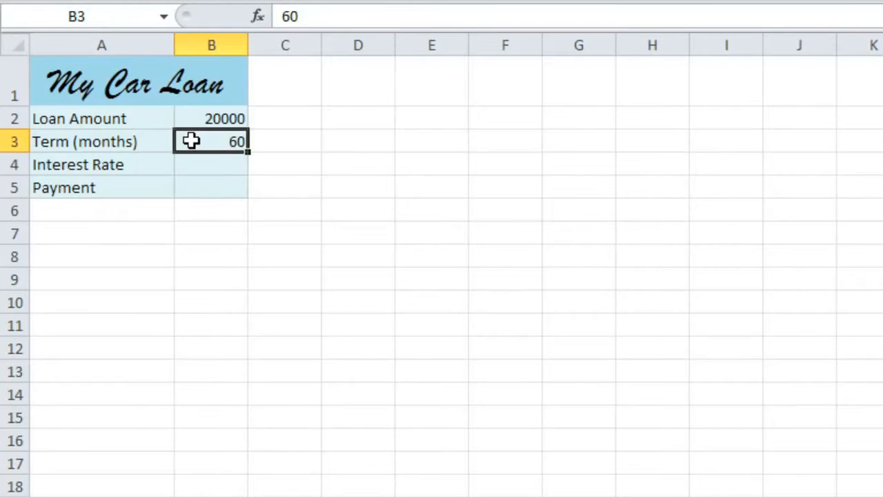
key("enter")
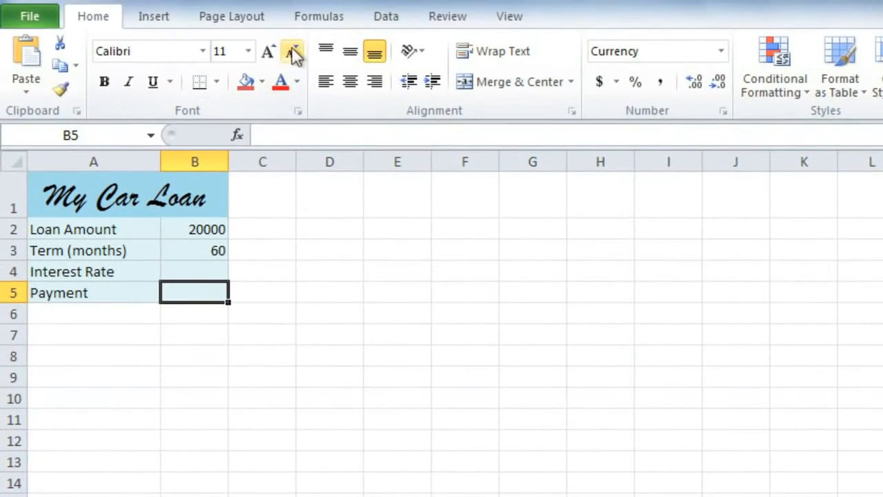
Insert the PMT function from the Financial library into the Payment cell B5
left_click(319, 17)
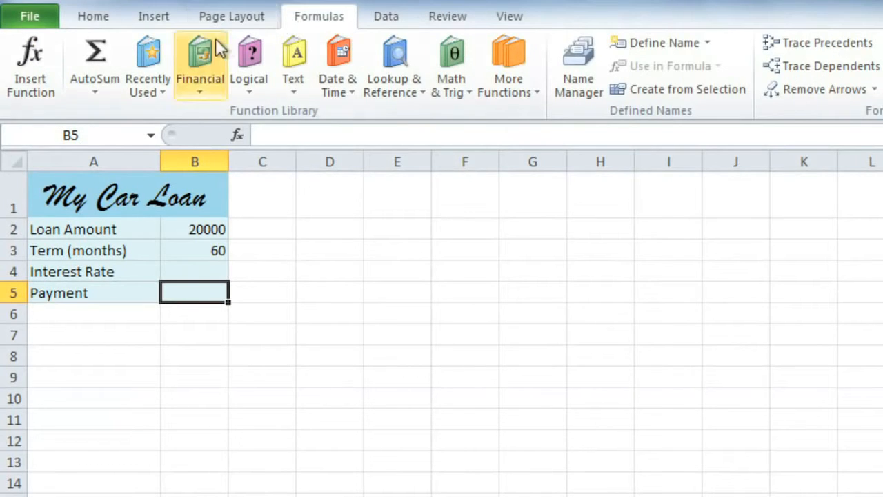
left_click(199, 67)
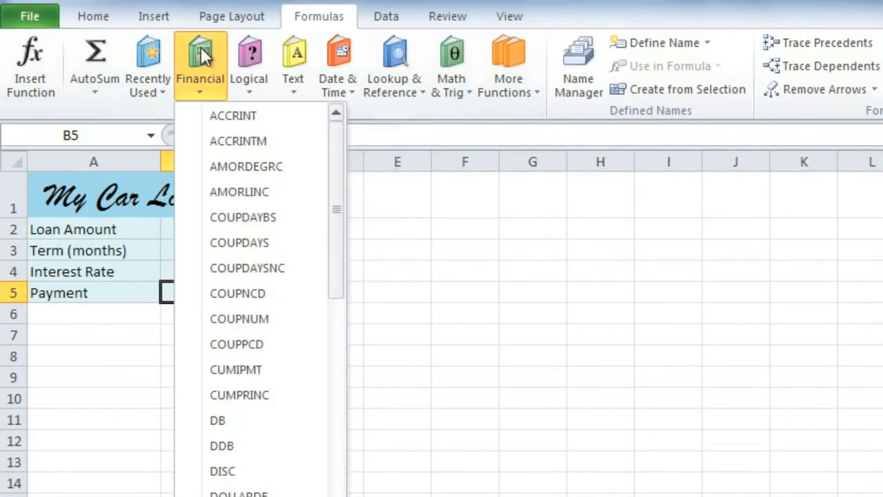
scroll("down", 3)
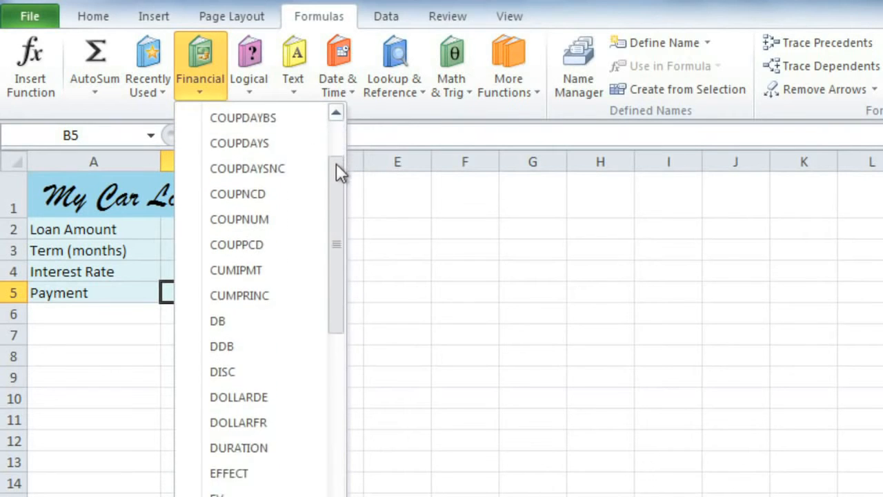
scroll("down", 3)
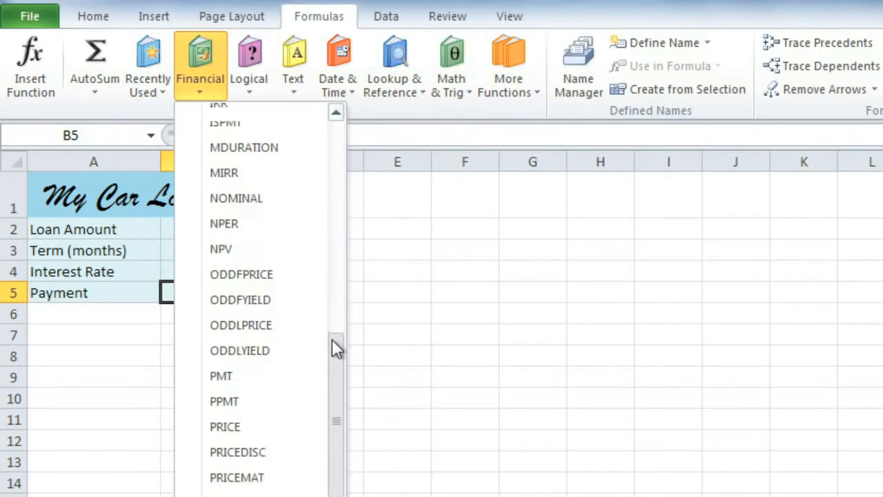
scroll("down", 3)
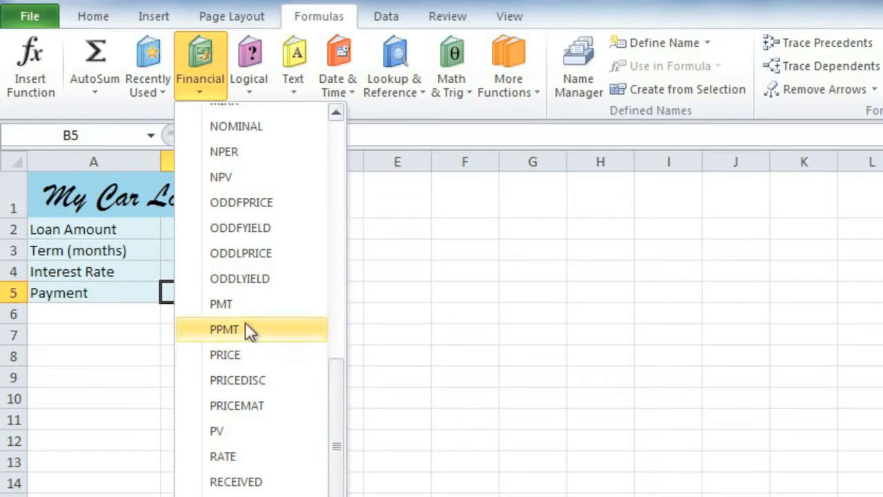
mouse_move(221, 303)
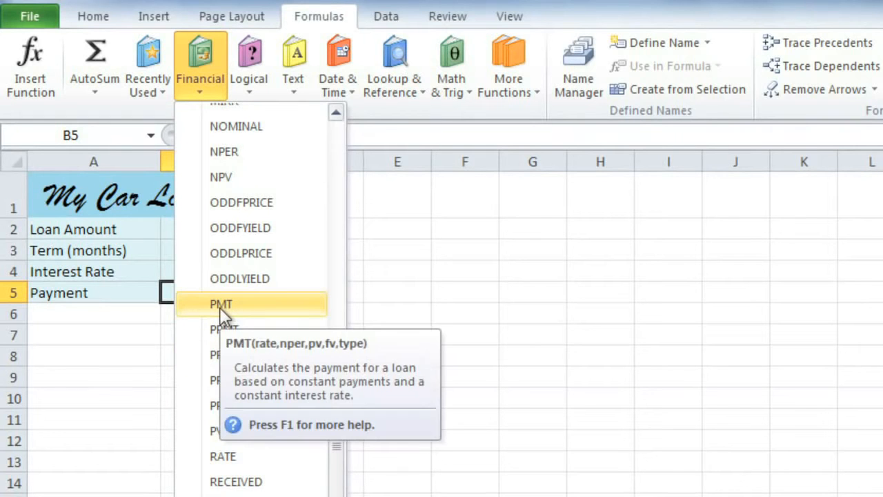
left_click(221, 304)
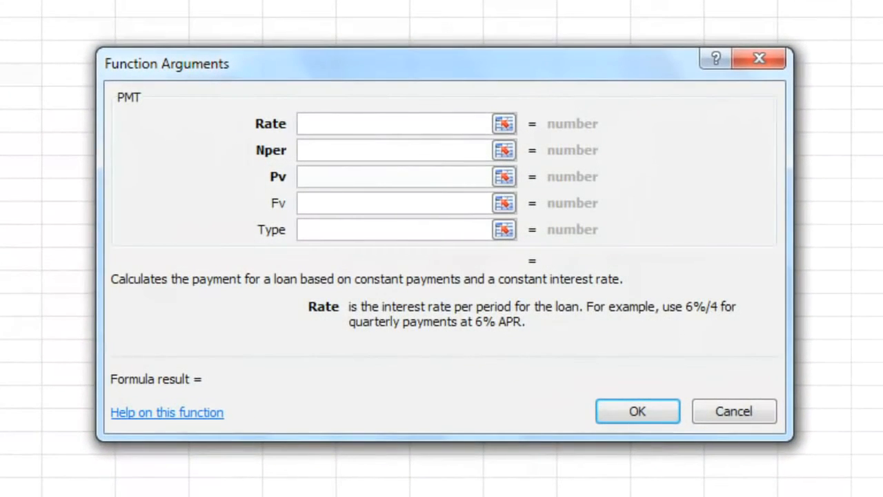
mouse_move(145, 302)
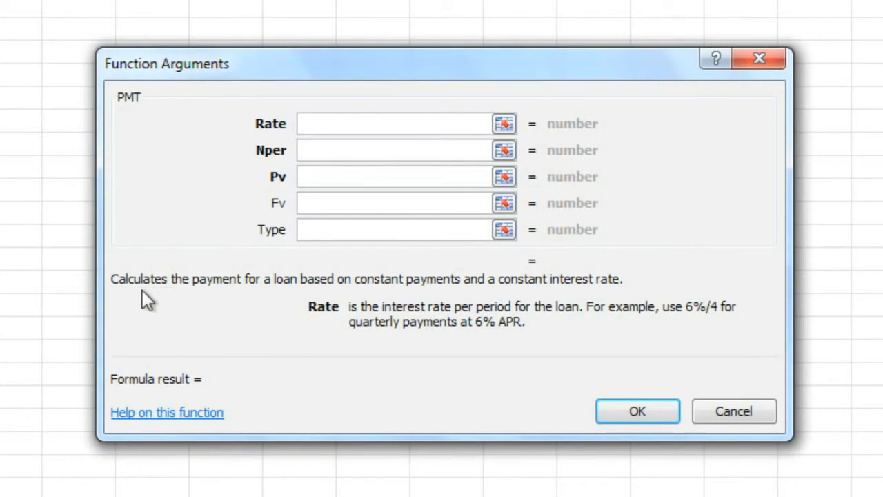
mouse_move(312, 297)
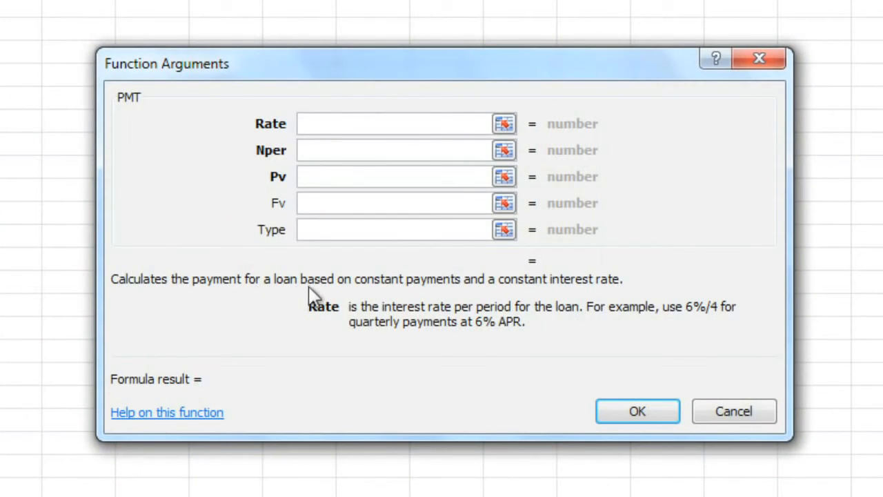
mouse_move(435, 297)
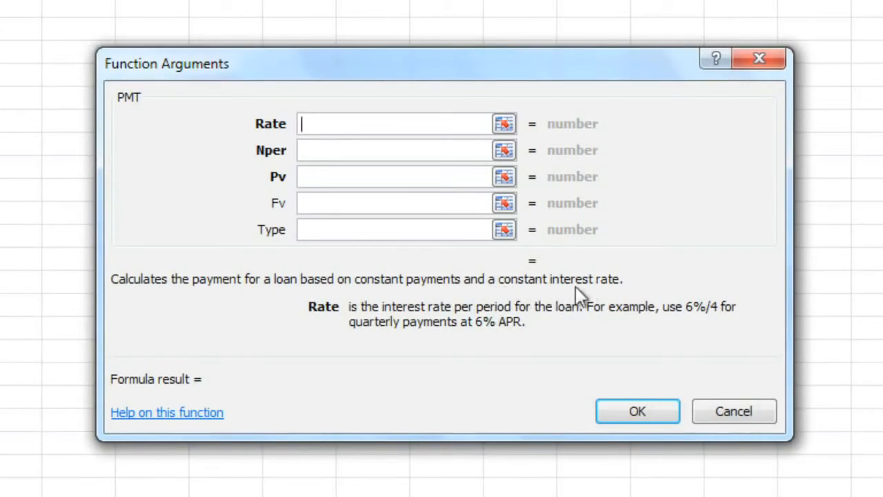
mouse_move(606, 297)
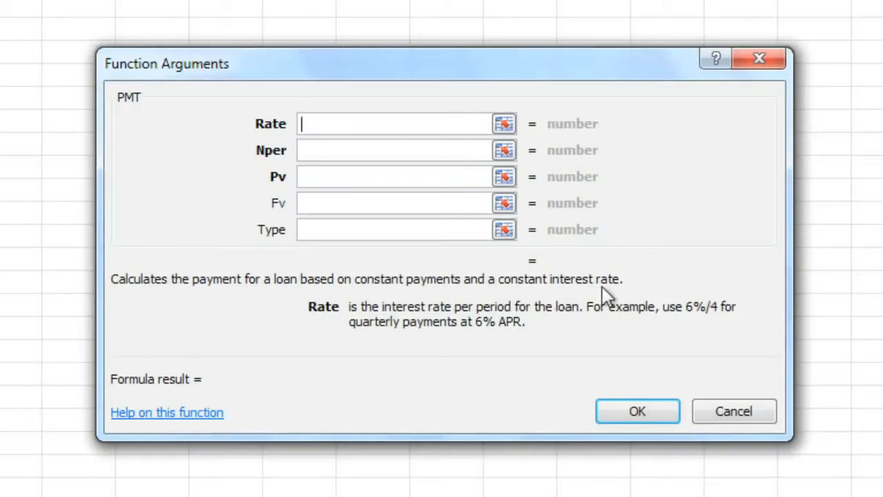
mouse_move(539, 306)
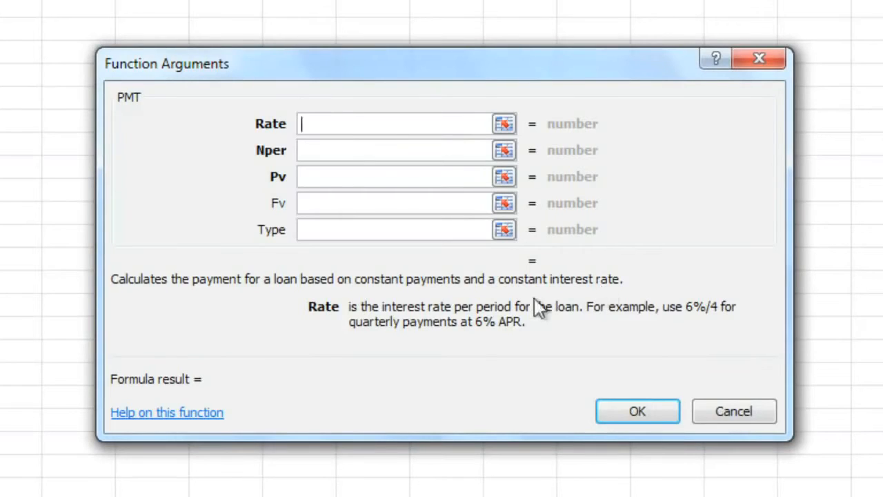
mouse_move(168, 421)
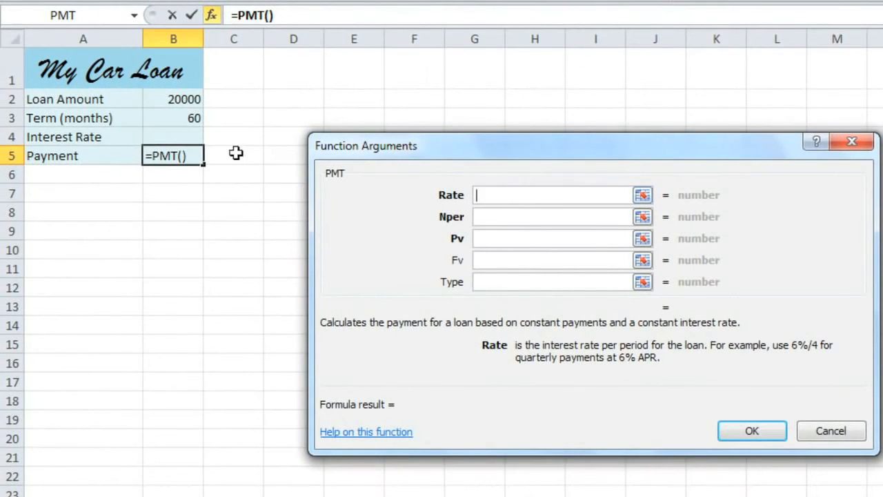
Fill PMT with rate B4/12, Nper B3 and Pv B2, giving ($333.33) in B5
left_click(174, 137)
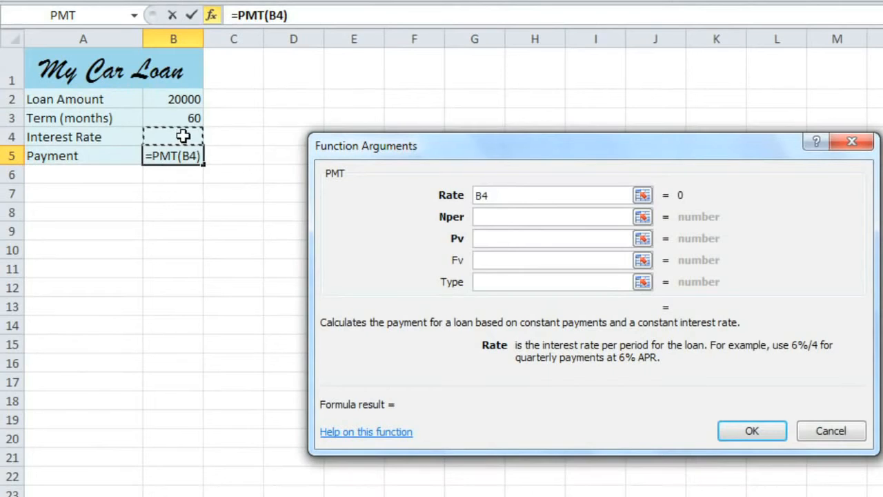
type("/12")
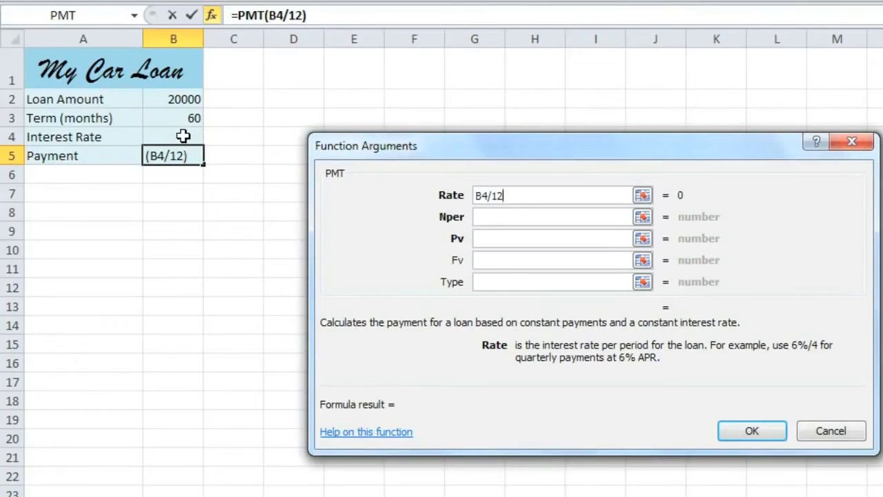
mouse_move(196, 142)
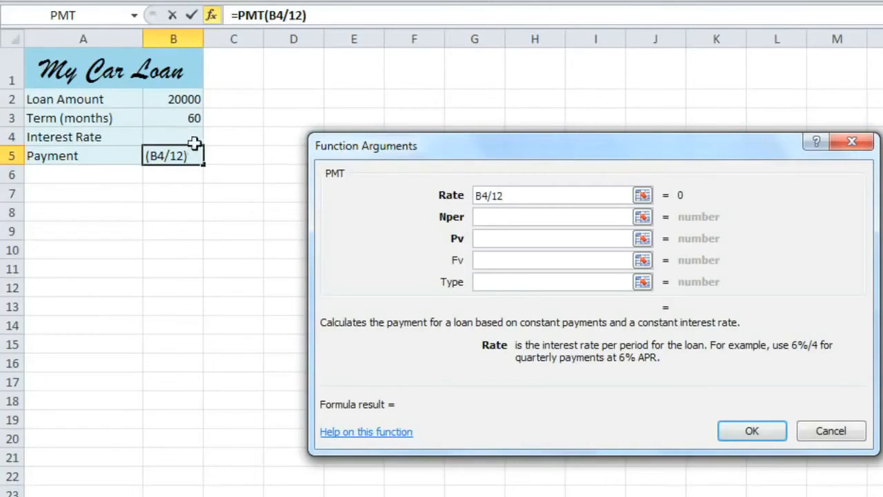
left_click(552, 215)
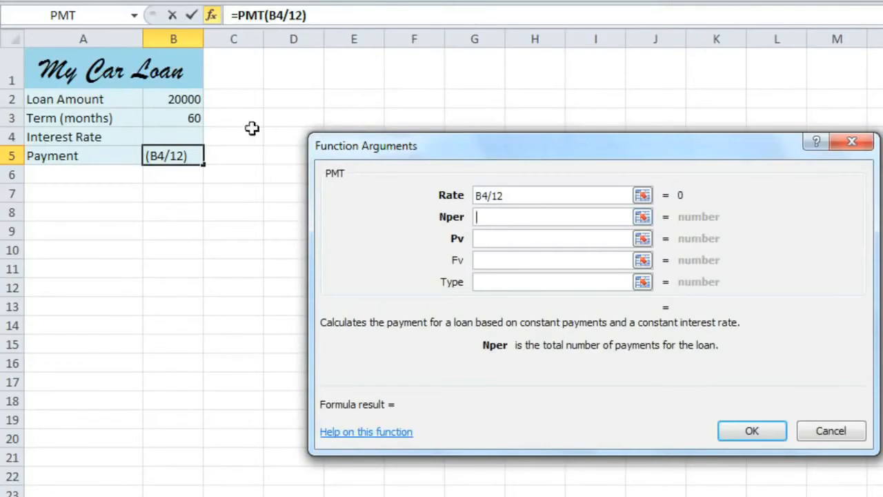
left_click(172, 119)
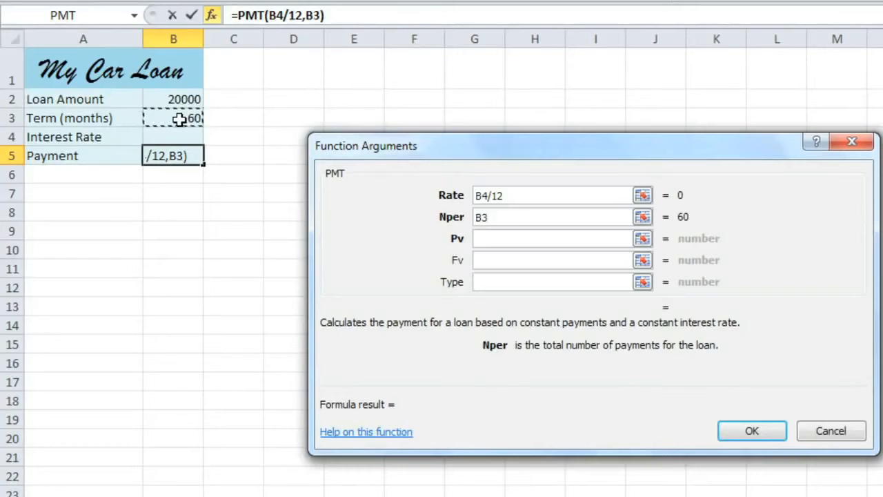
mouse_move(364, 196)
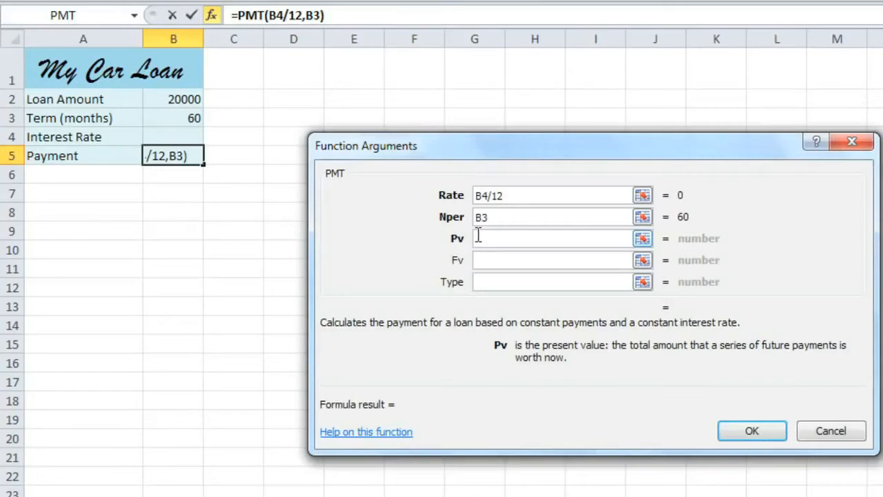
mouse_move(185, 98)
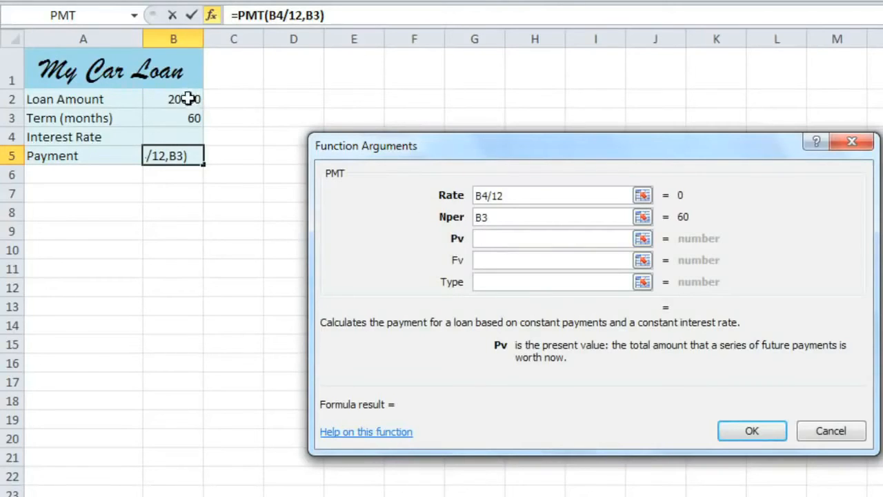
left_click(174, 100)
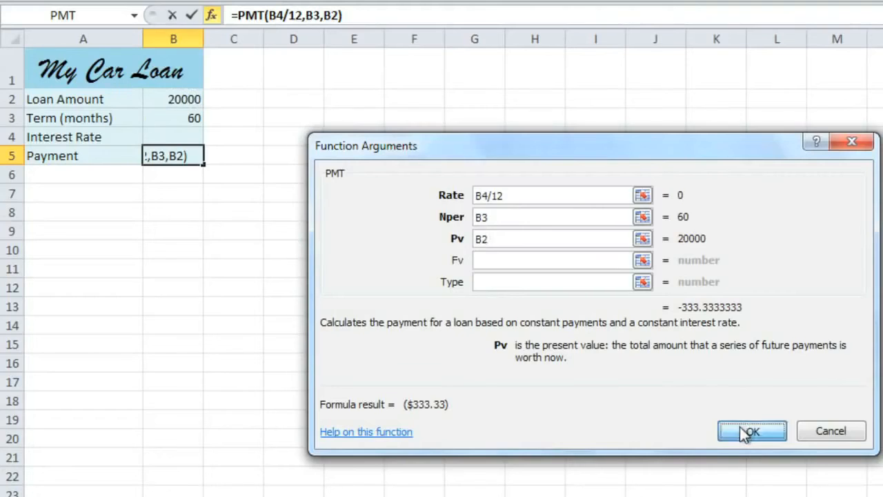
left_click(751, 431)
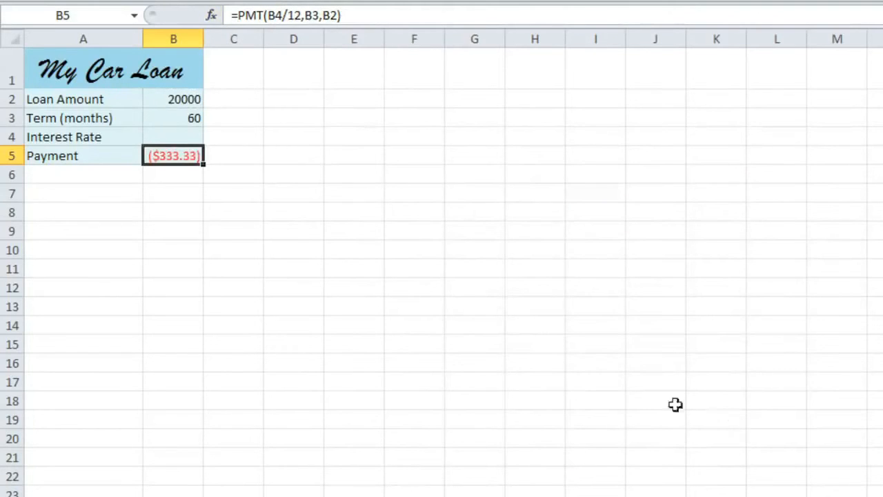
left_click(174, 137)
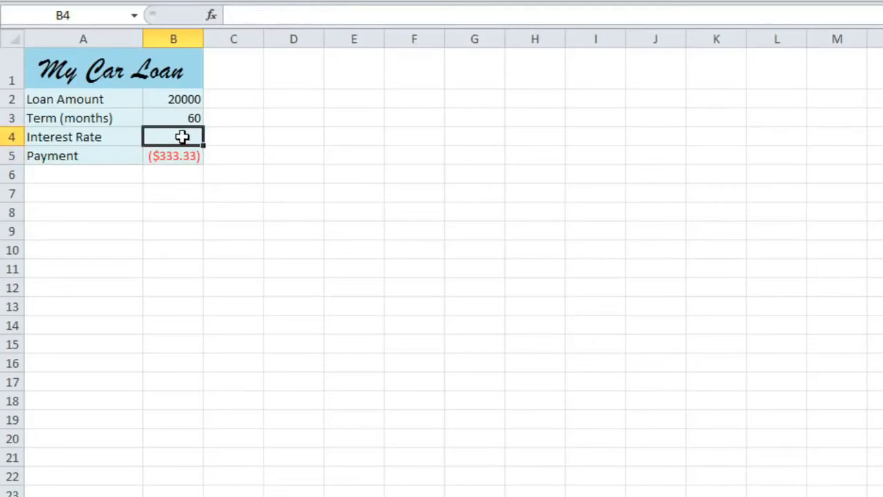
left_click(174, 154)
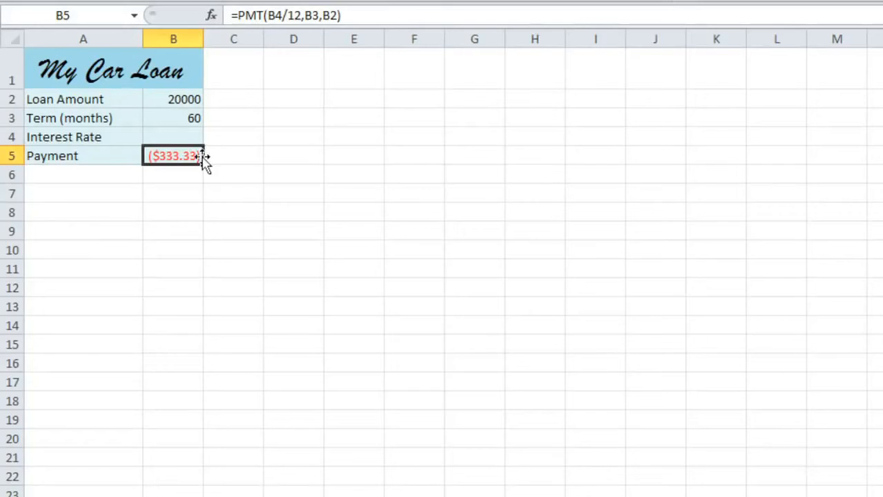
left_click(174, 136)
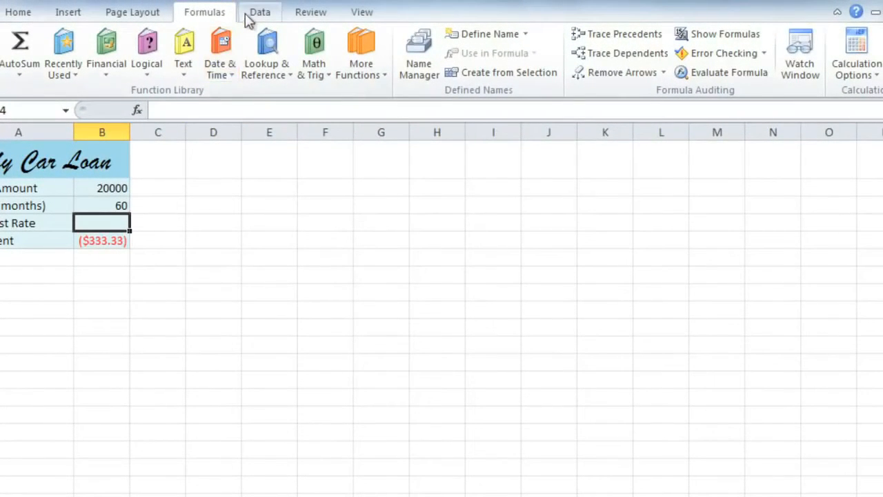
Start Goal Seek from the Data tab's What-If Analysis tools
left_click(260, 11)
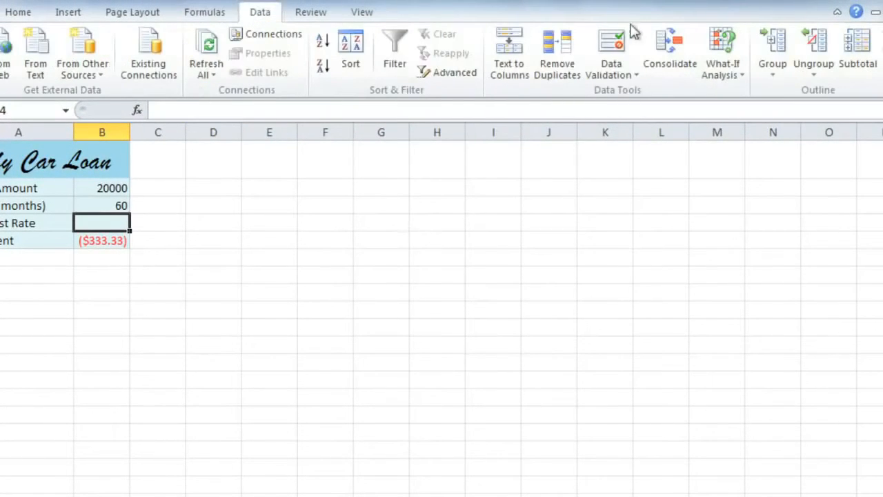
left_click(723, 52)
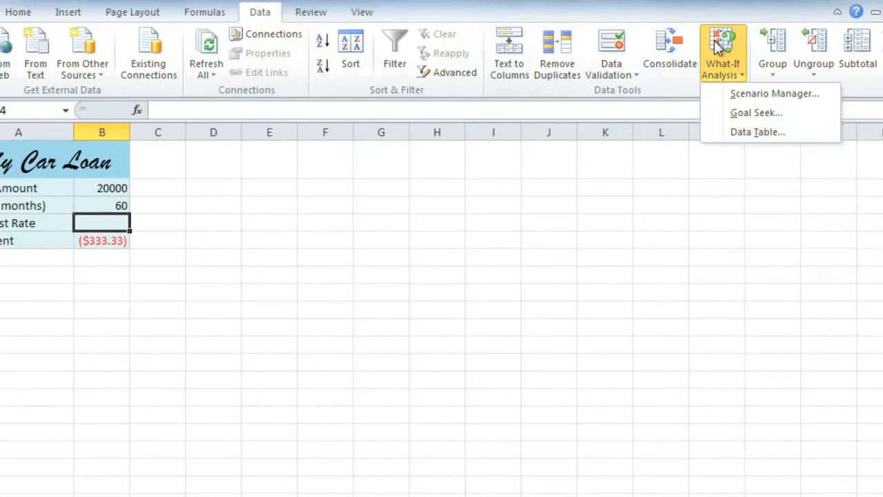
mouse_move(756, 113)
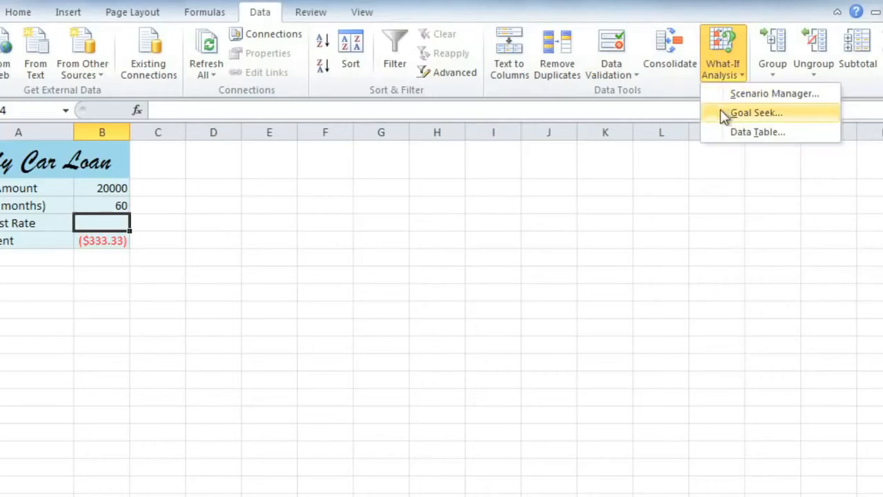
left_click(757, 114)
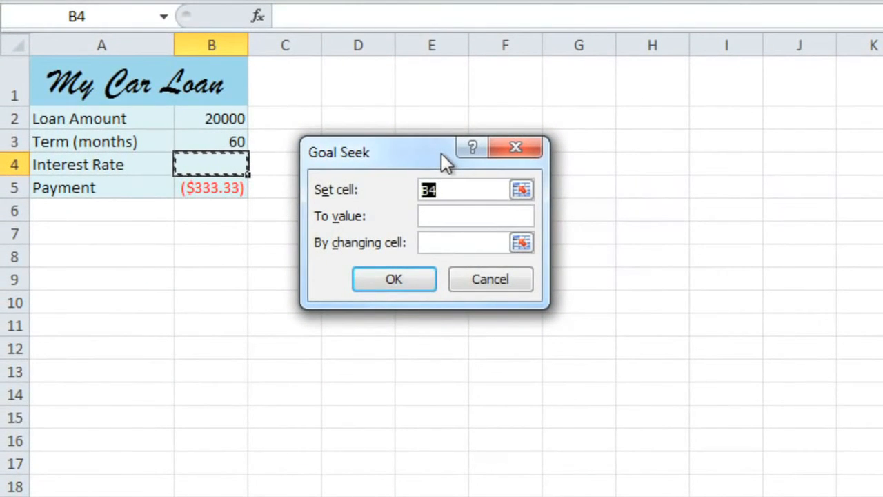
mouse_move(373, 205)
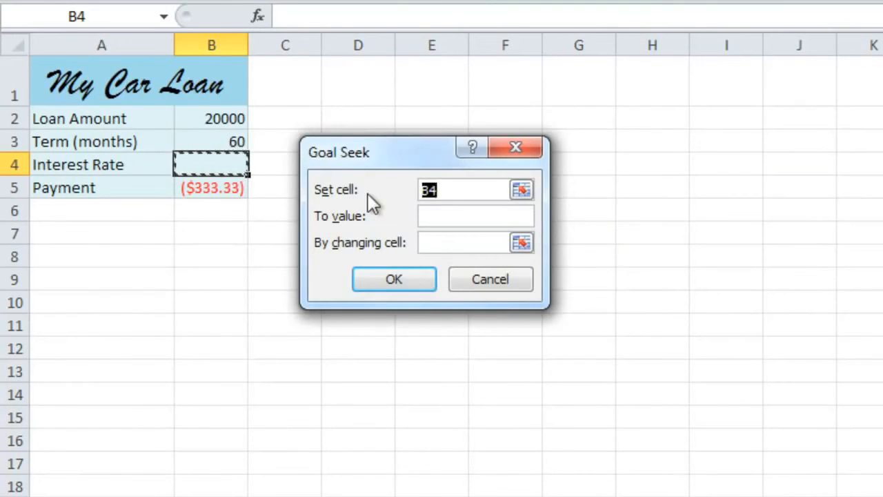
Run Goal Seek to set B5 to -400 by changing B4, giving a 7.42% rate
left_click(212, 188)
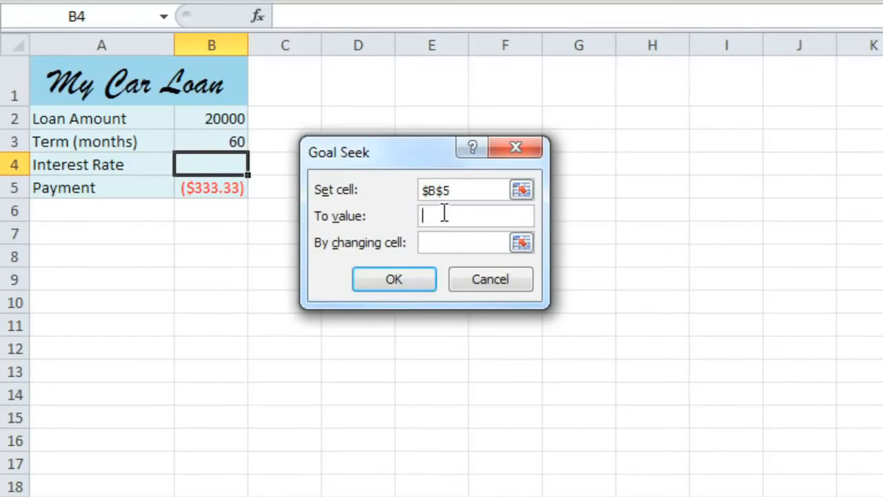
type("-40")
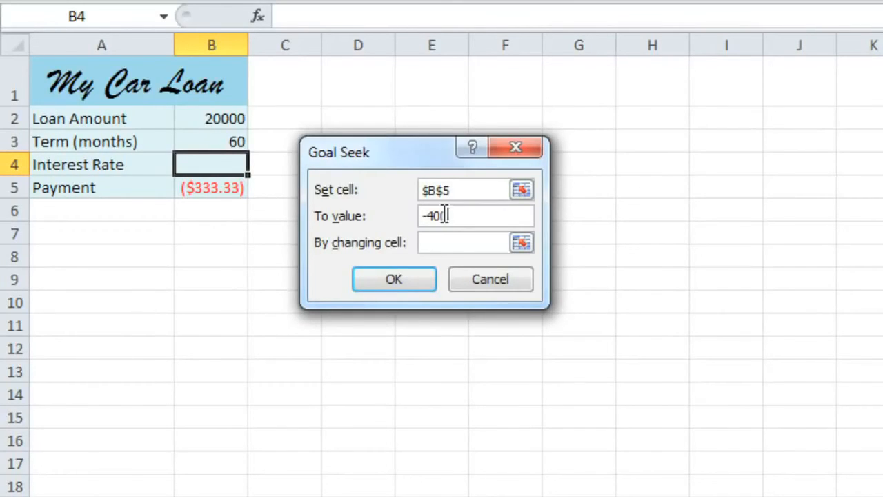
type("0")
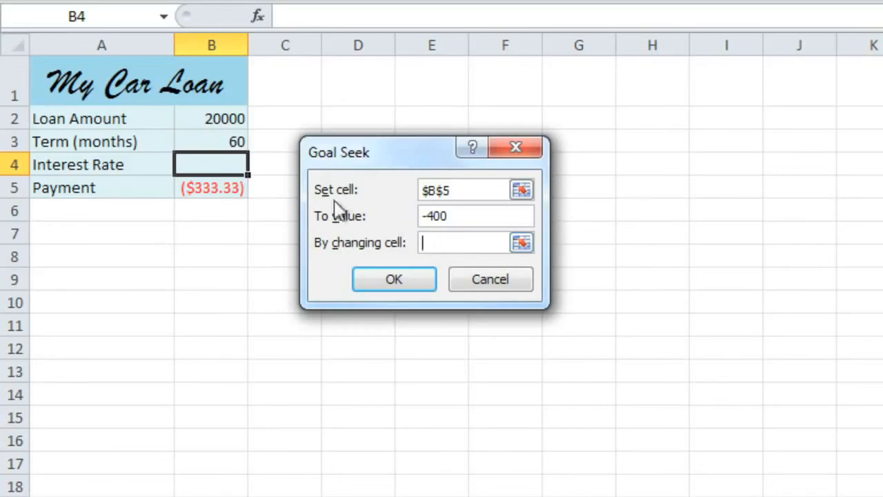
left_click(211, 164)
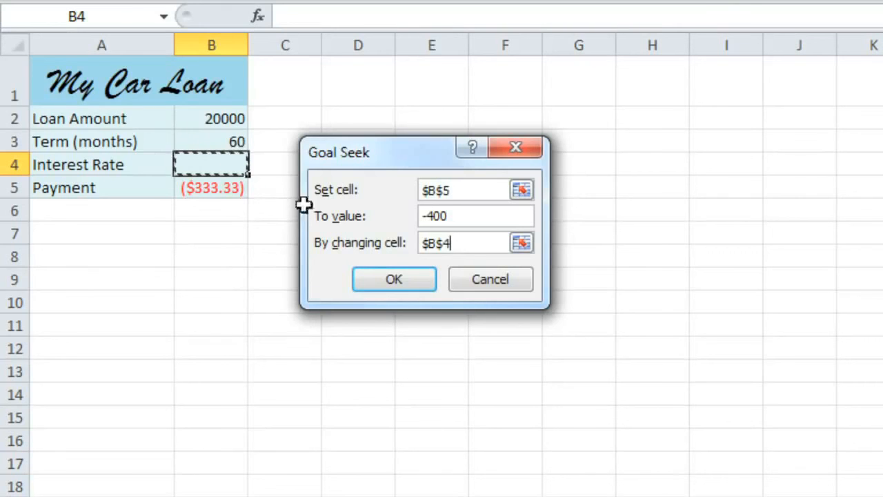
left_click(393, 279)
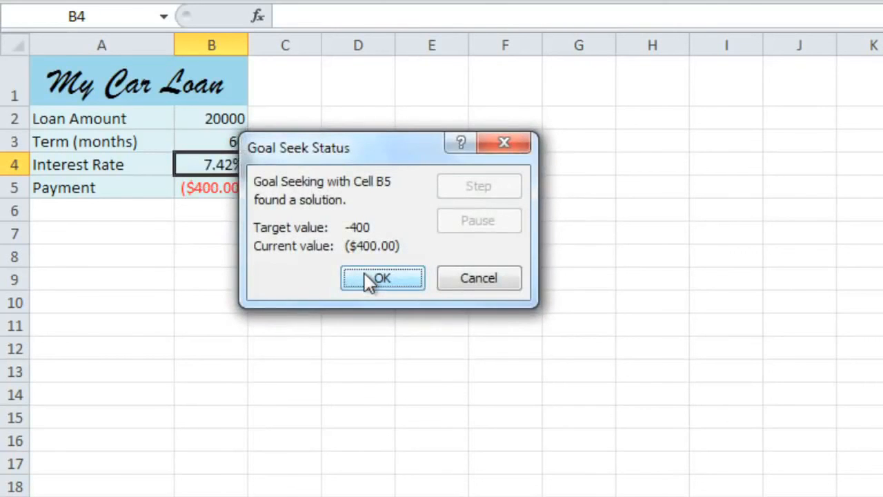
mouse_move(332, 248)
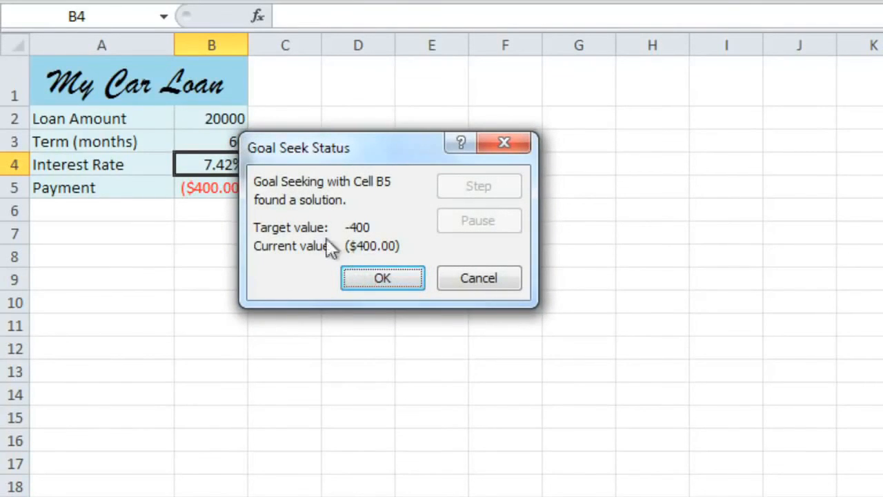
mouse_move(332, 214)
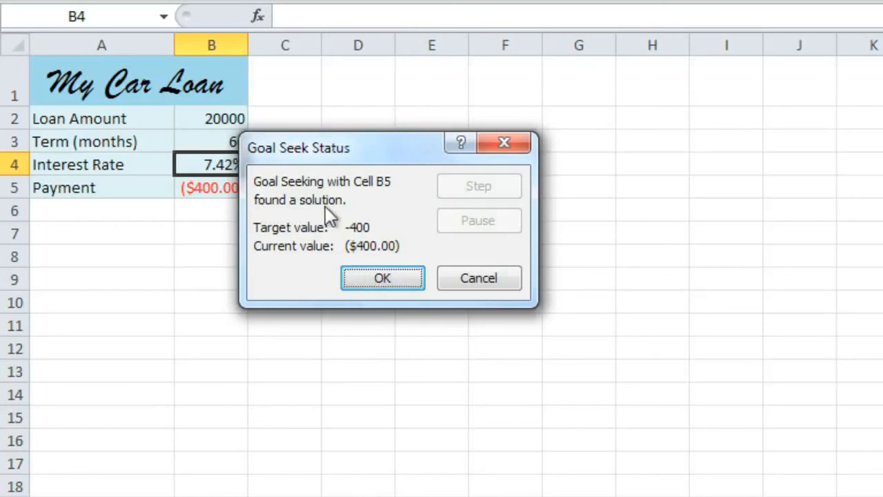
mouse_move(330, 218)
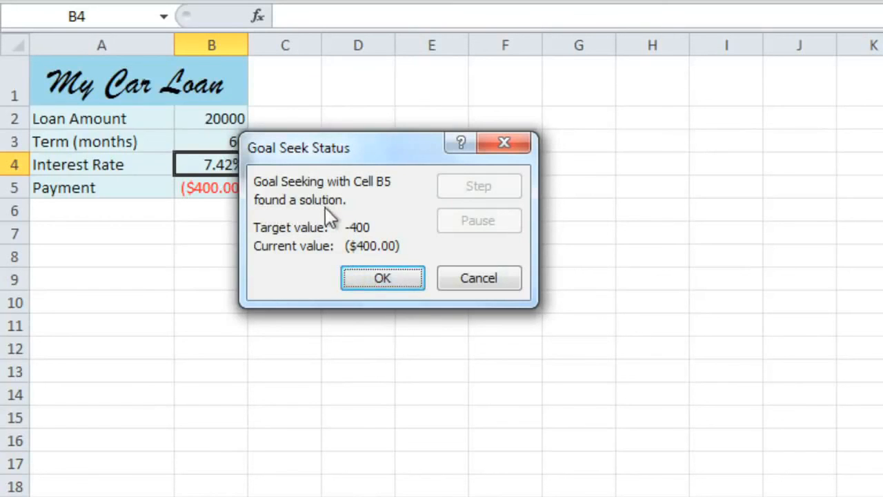
Accept the Goal Seek result, keeping B4 at 7.42% and B5 at ($400.00)
left_click(382, 278)
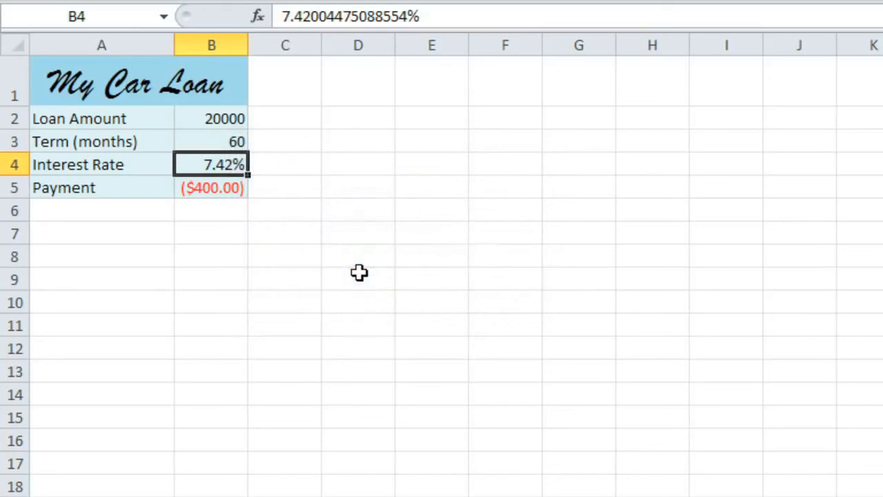